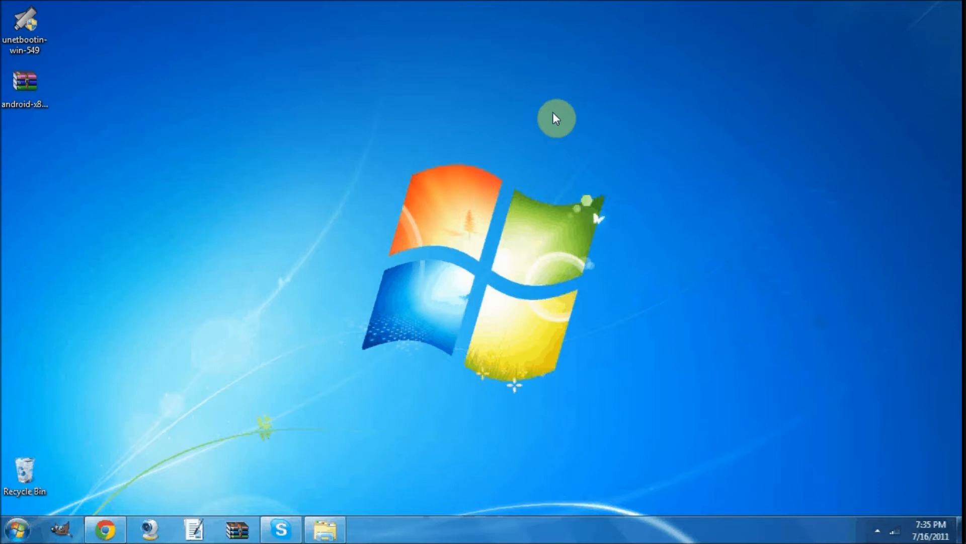
{"action": "mouse_move", "coordinate": [134, 410]}
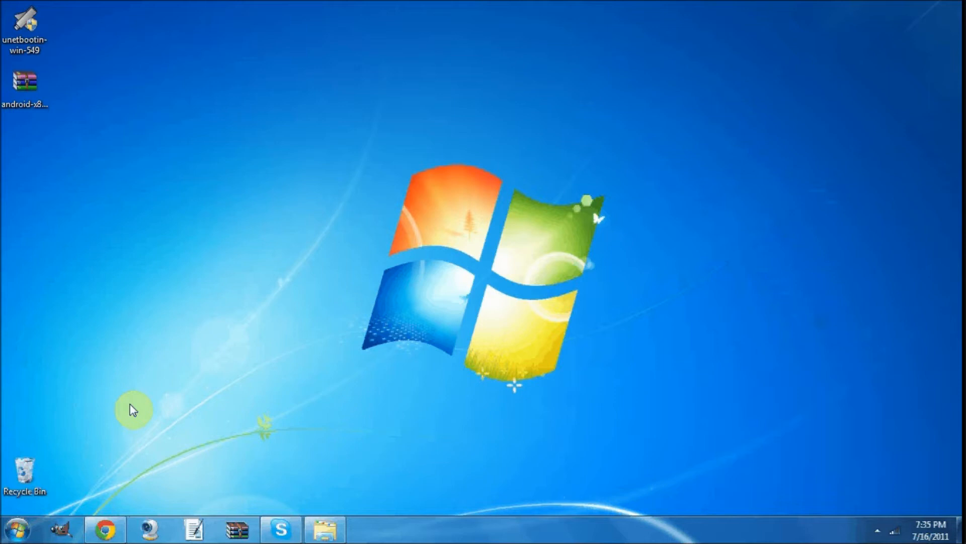
{"action": "mouse_move", "coordinate": [117, 516]}
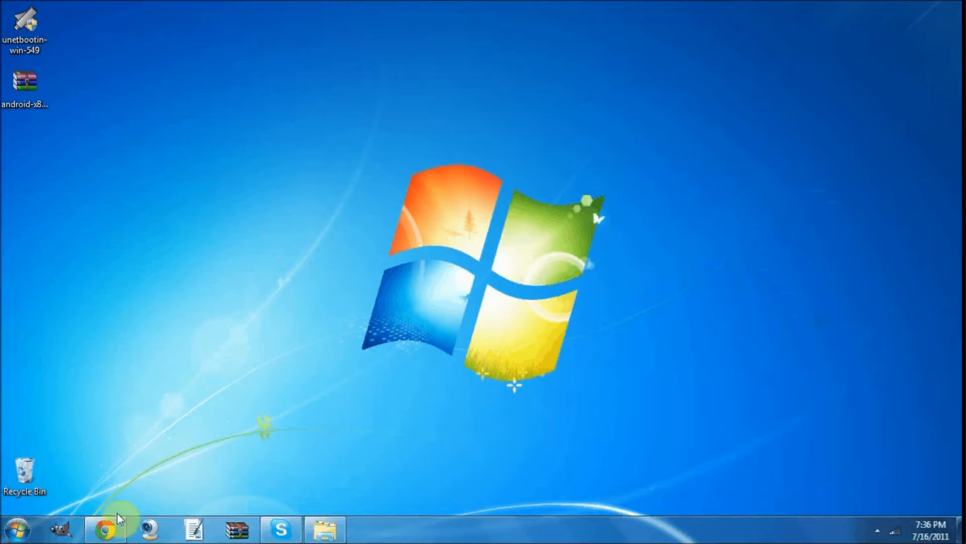
{"action": "mouse_move", "coordinate": [105, 528]}
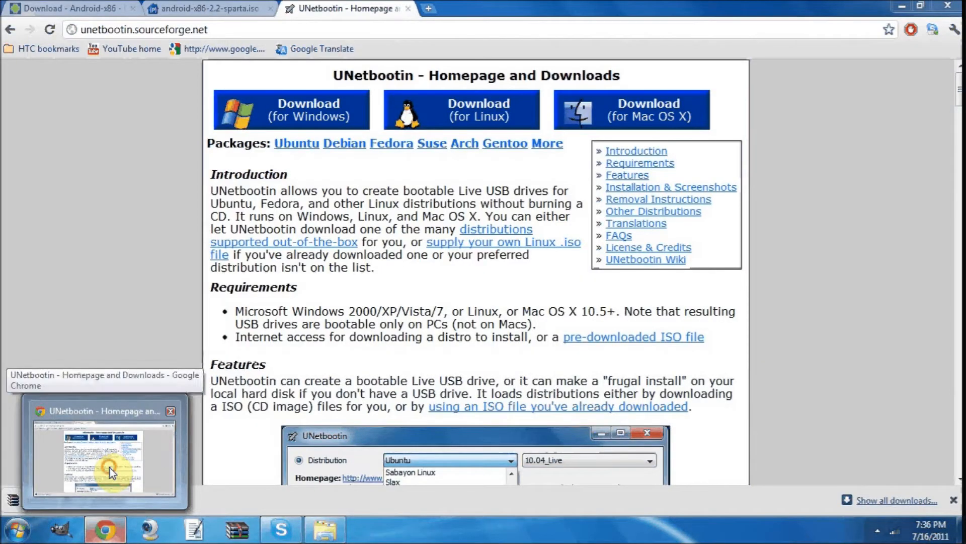
Switch to the Android-x86 browser tab and load the android-x86.org project home page.
{"action": "left_click", "coordinate": [67, 10]}
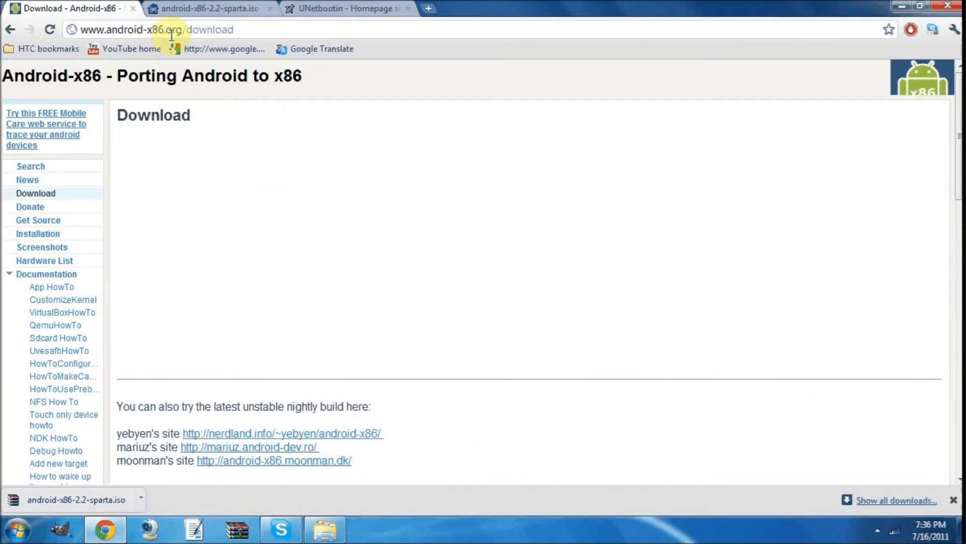
{"action": "mouse_move", "coordinate": [69, 189]}
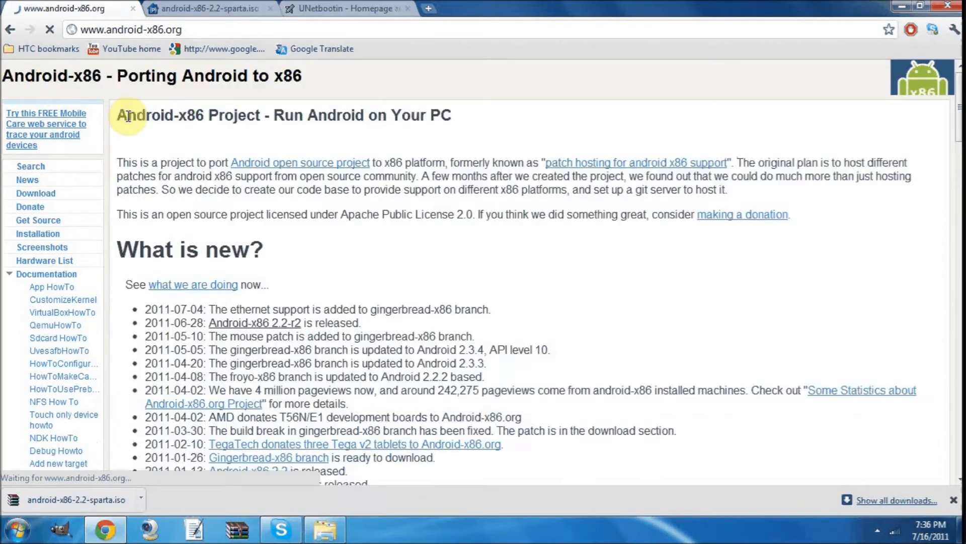
{"action": "scroll", "scroll_direction": "down", "scroll_amount": 3}
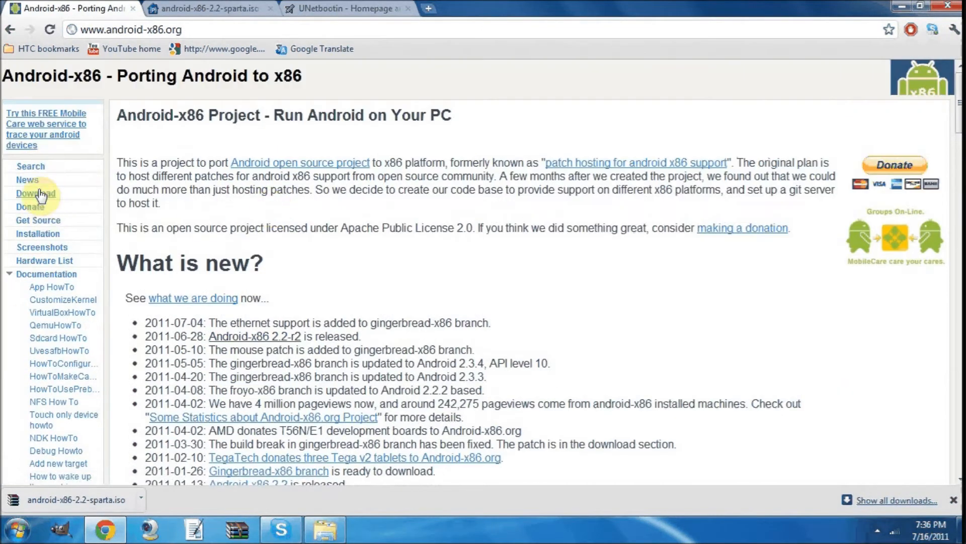
{"action": "left_click", "coordinate": [35, 193]}
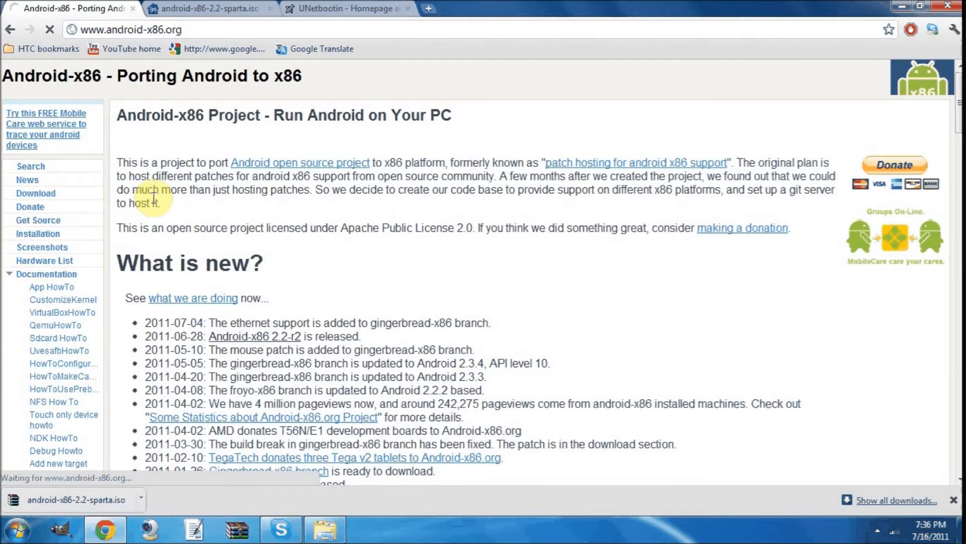
Review the Download list with android-x86-2.2-sparta.iso, then minimize Chrome to the desktop.
{"action": "left_click", "coordinate": [35, 193]}
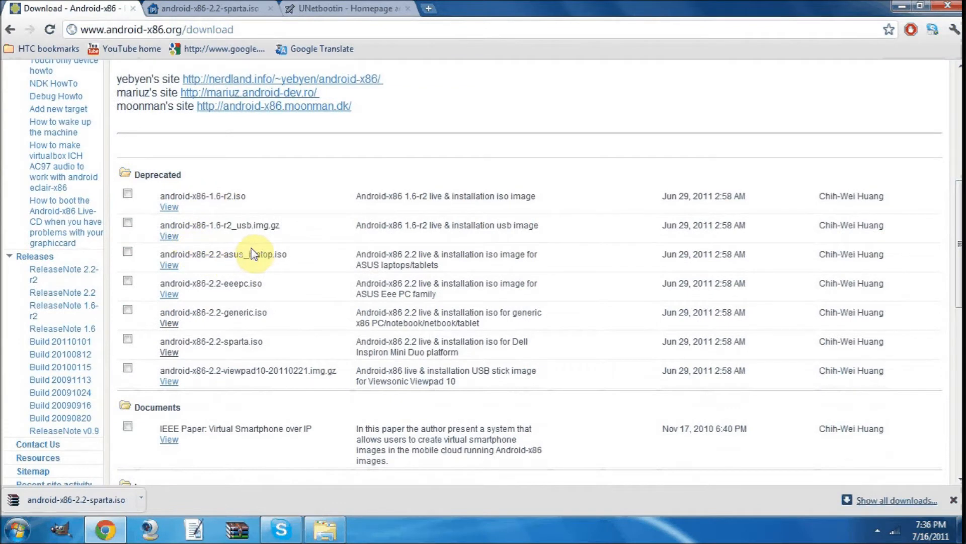
{"action": "mouse_move", "coordinate": [252, 383]}
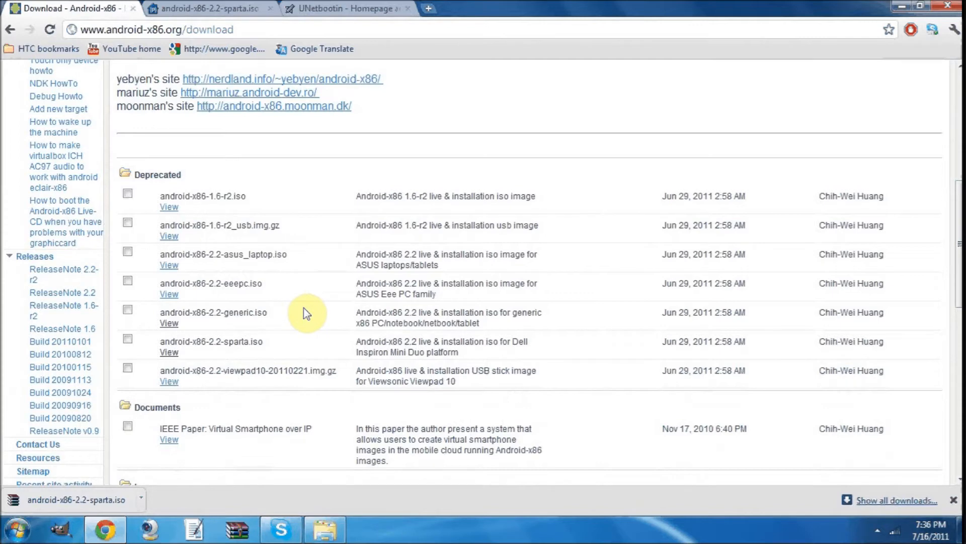
{"action": "mouse_move", "coordinate": [326, 355]}
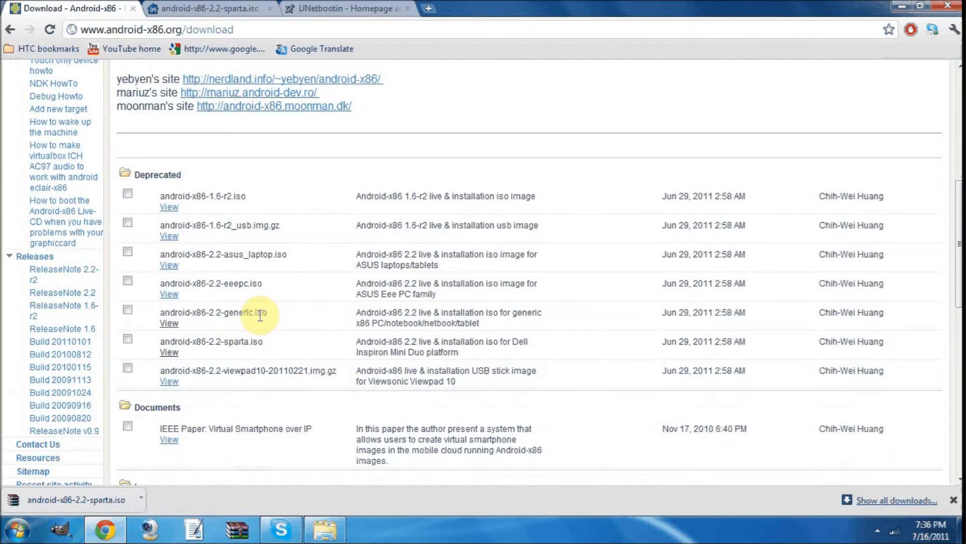
{"action": "mouse_move", "coordinate": [250, 334]}
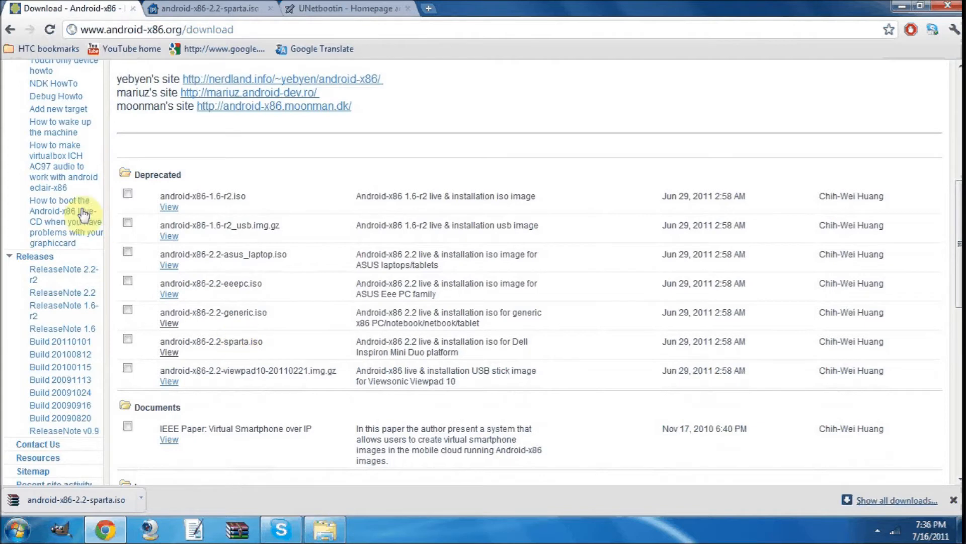
{"action": "mouse_move", "coordinate": [58, 222]}
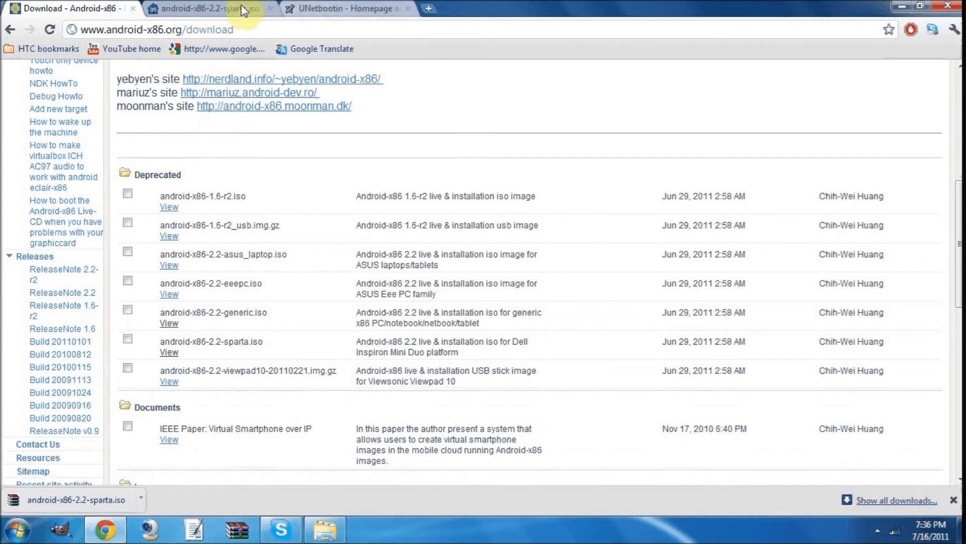
{"action": "left_click", "coordinate": [207, 8]}
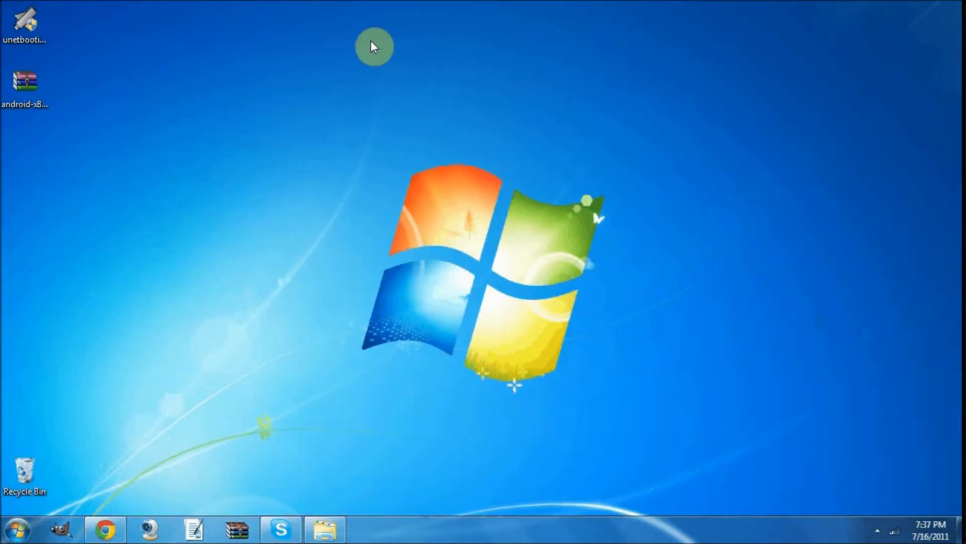
Move the UNetbootin desktop icon to the centre of the desktop.
{"action": "left_click_drag", "start_coordinate": [26, 24], "coordinate": [450, 357]}
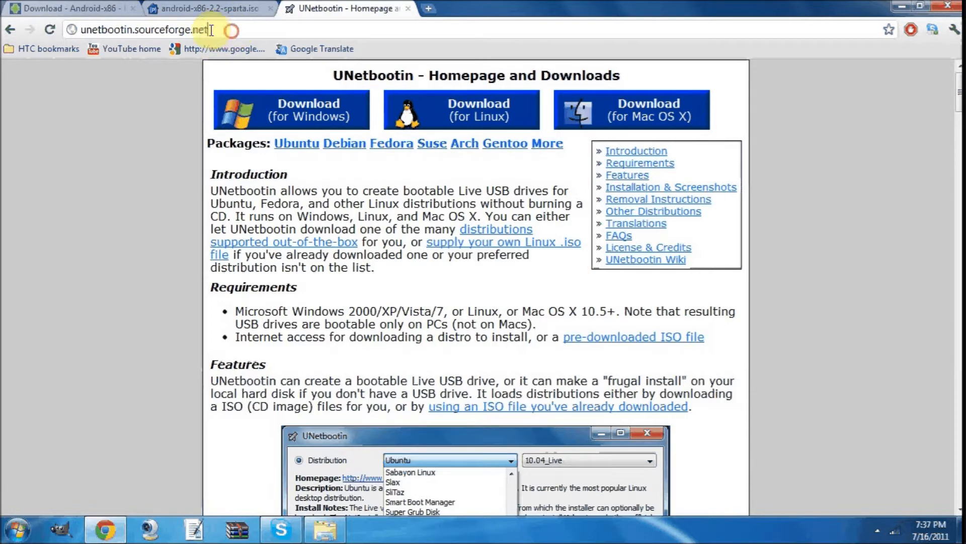
{"action": "mouse_move", "coordinate": [85, 239]}
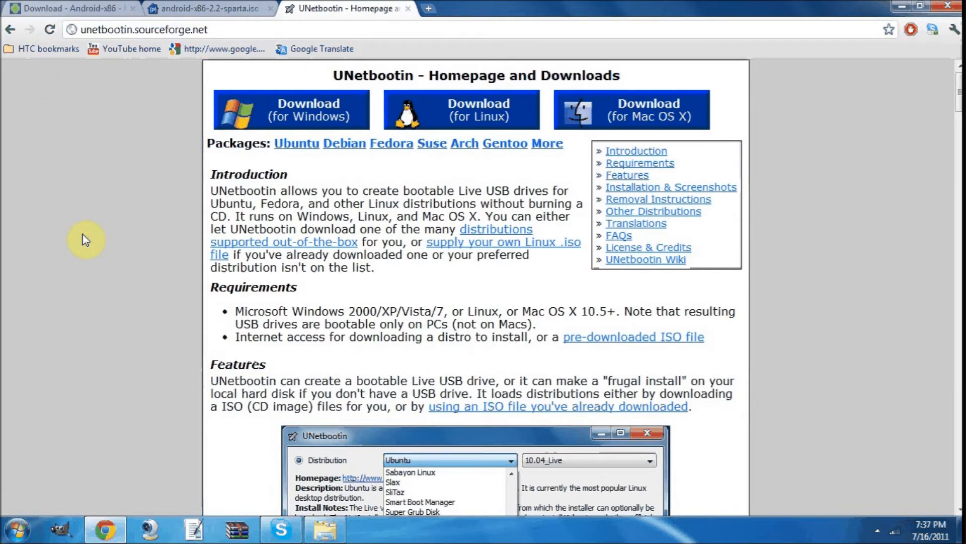
{"action": "mouse_move", "coordinate": [308, 175]}
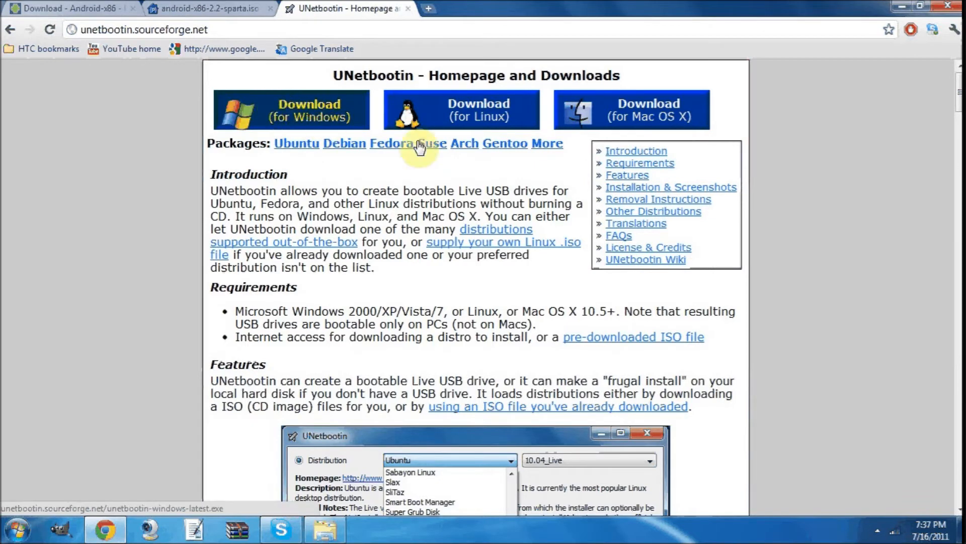
{"action": "mouse_move", "coordinate": [101, 232]}
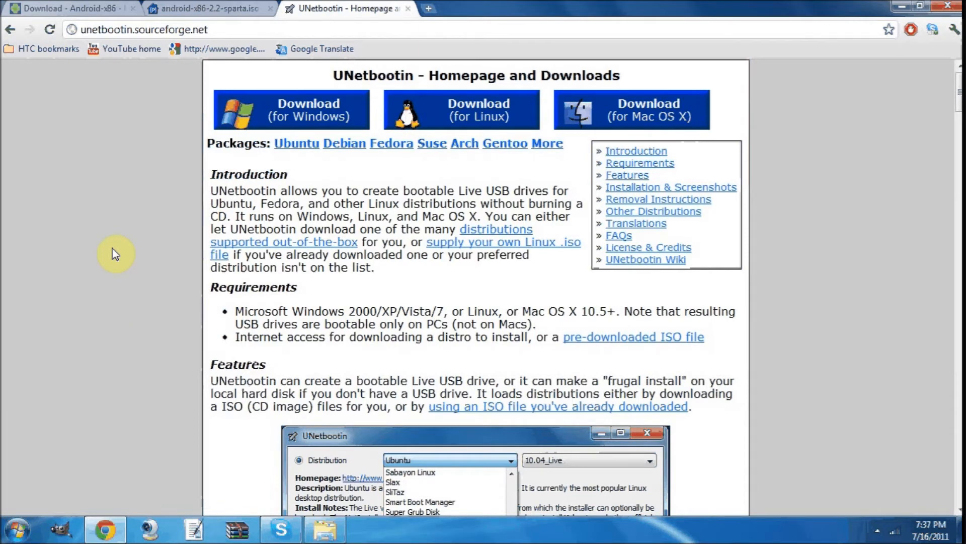
{"action": "mouse_move", "coordinate": [757, 50]}
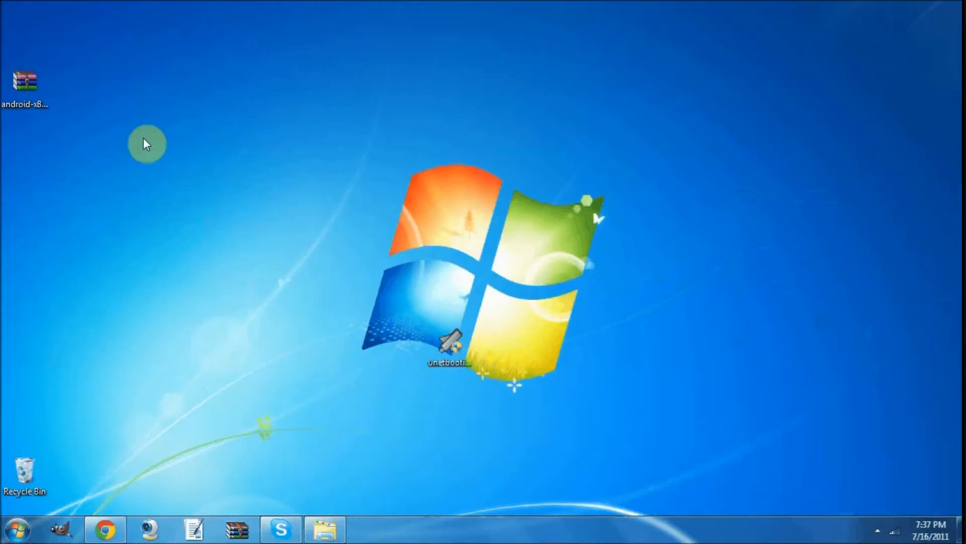
Launch UNetbootin from its desktop icon and choose the Diskimage source option.
{"action": "left_click", "coordinate": [449, 345]}
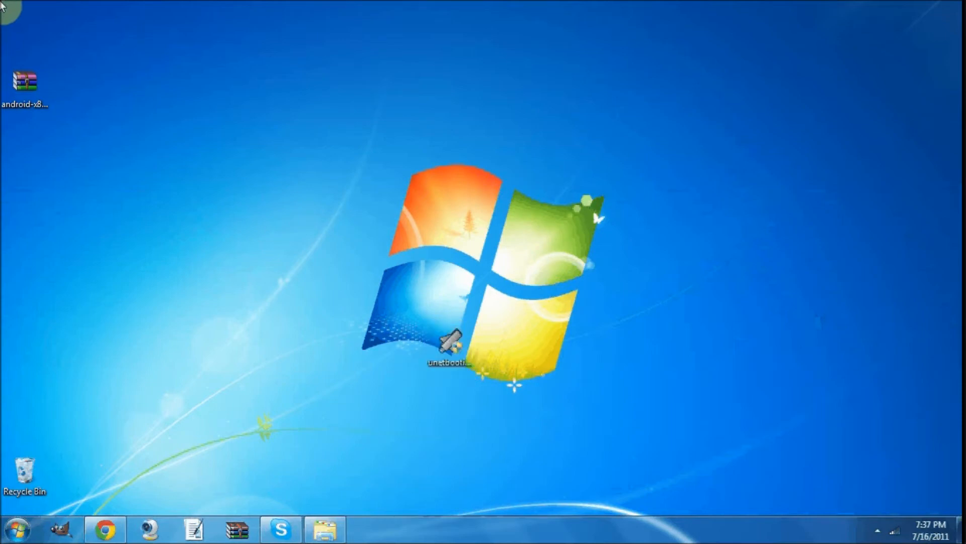
{"action": "mouse_move", "coordinate": [531, 294]}
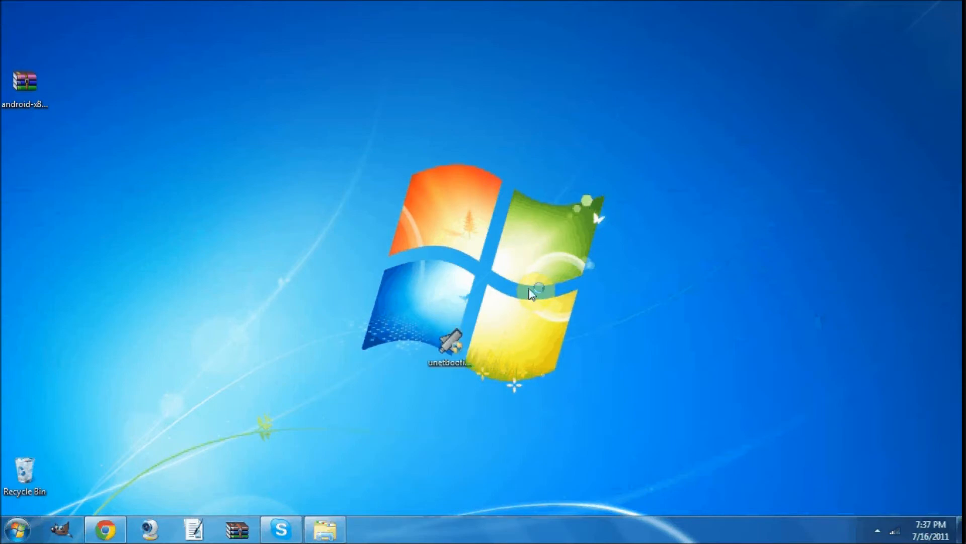
{"action": "double_click", "coordinate": [449, 342]}
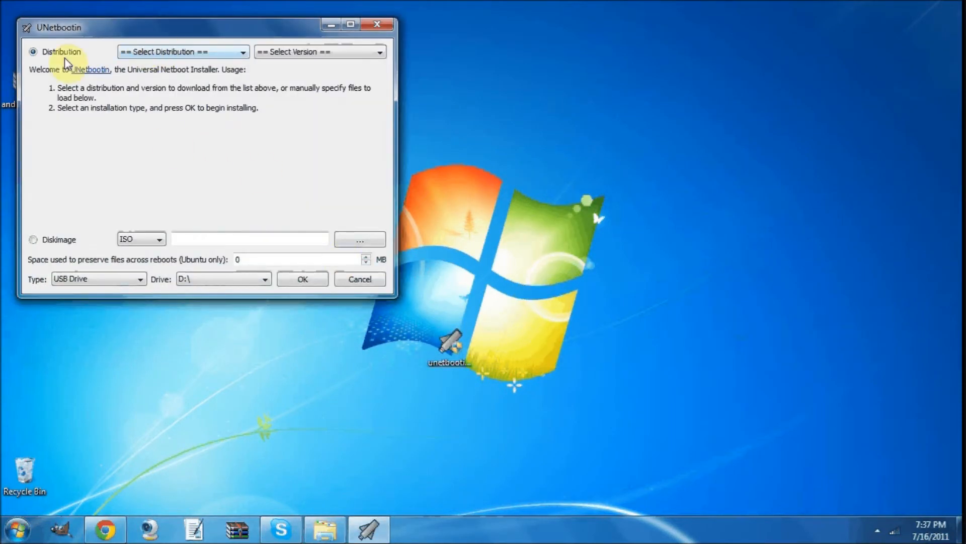
{"action": "left_click", "coordinate": [33, 239]}
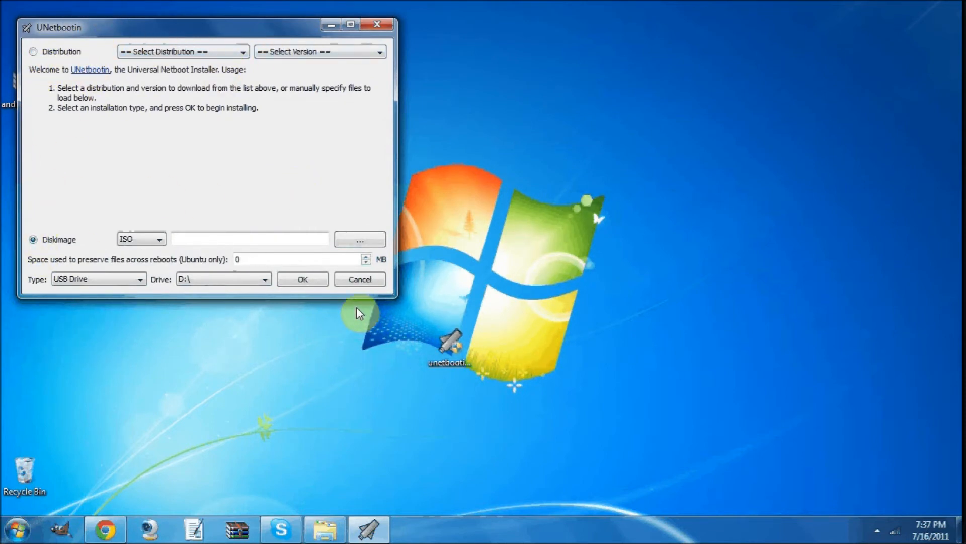
Select android-x86-2.2-sparta.iso from the Desktop as the disk image.
{"action": "left_click", "coordinate": [360, 240]}
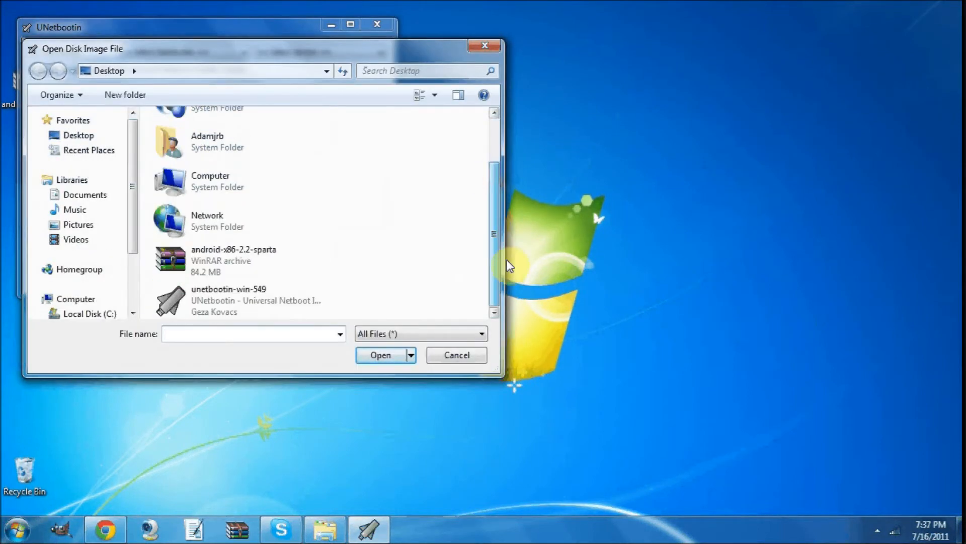
{"action": "left_click", "coordinate": [235, 260]}
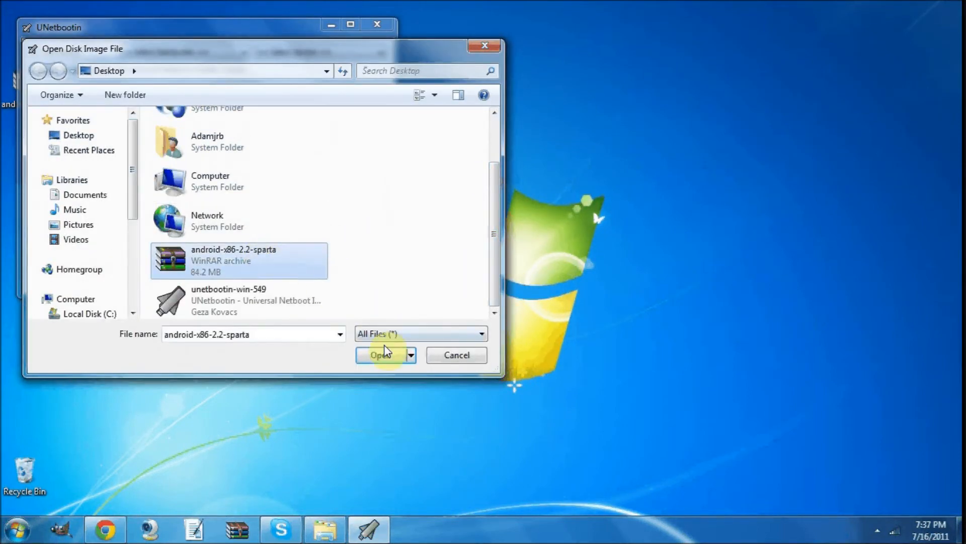
{"action": "left_click", "coordinate": [381, 355]}
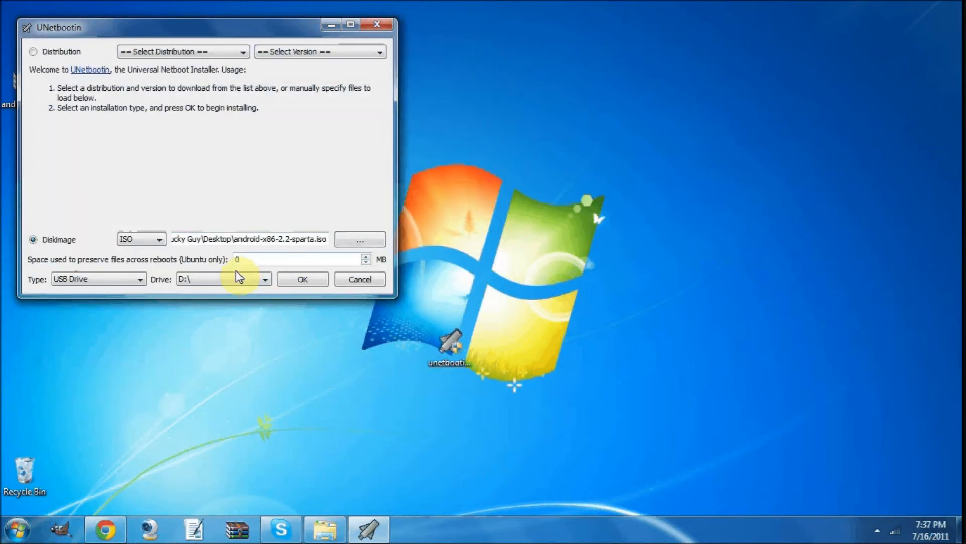
Write the Sparta ISO to USB drive D:, answering Yes to All to overwrite existing files.
{"action": "left_click", "coordinate": [302, 279]}
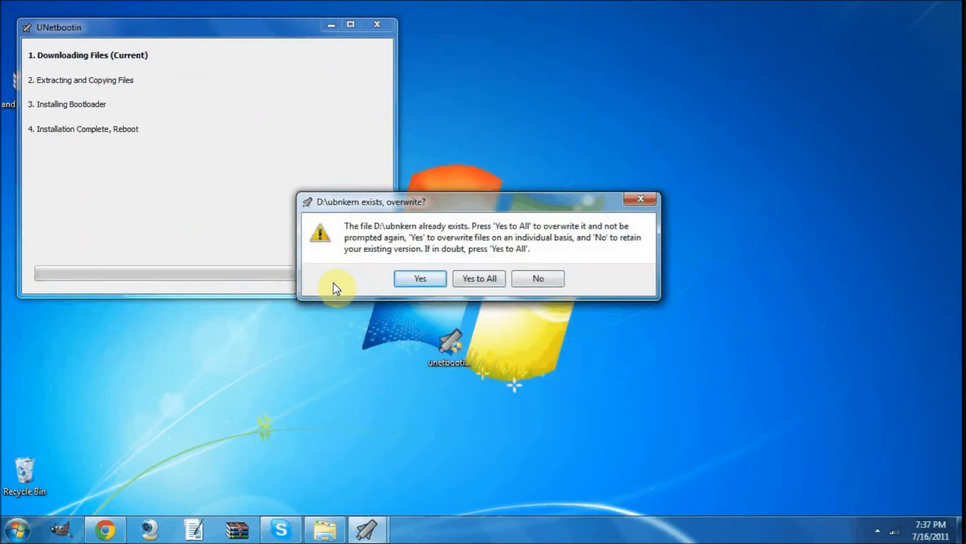
{"action": "left_click", "coordinate": [479, 278]}
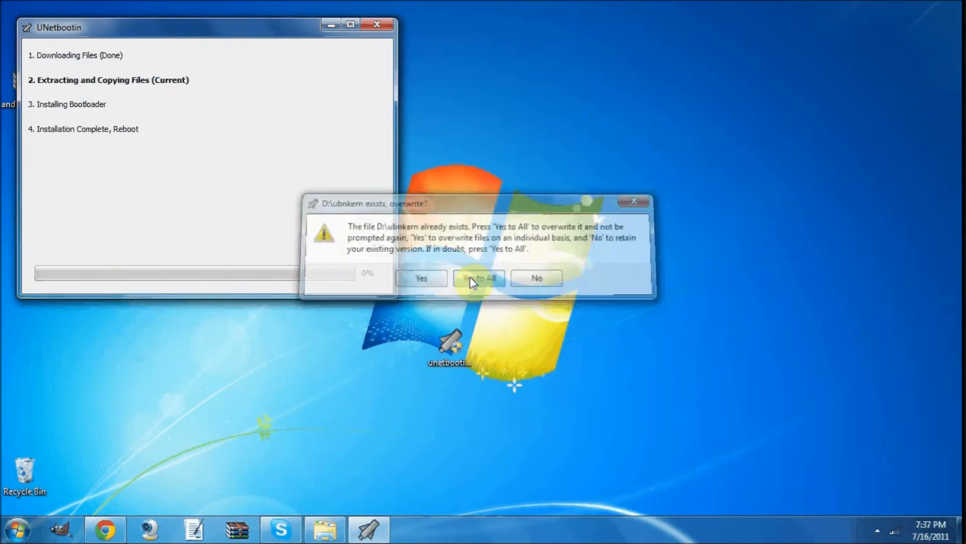
{"action": "left_click", "coordinate": [480, 278]}
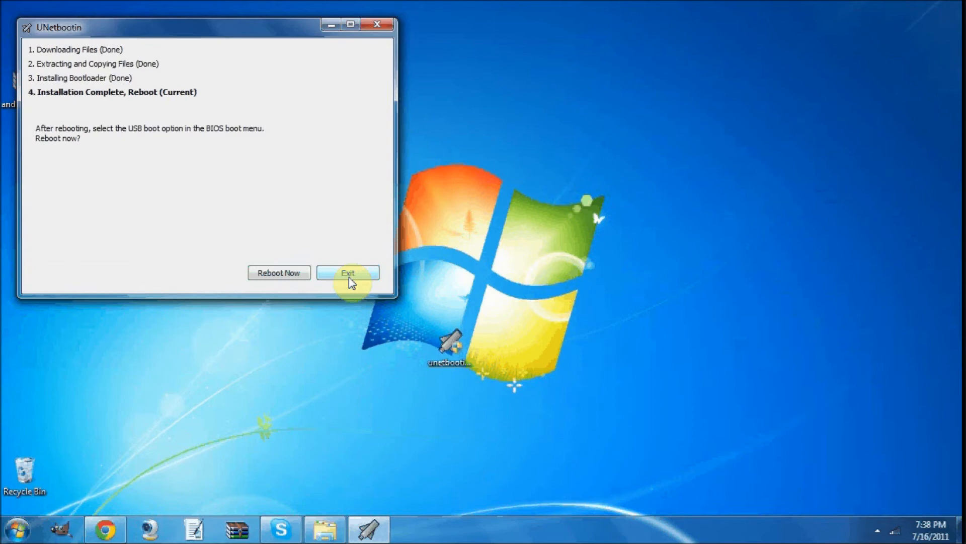
Exit UNetbootin and reveal the hidden system-tray icons for the USB eject option.
{"action": "left_click", "coordinate": [347, 272]}
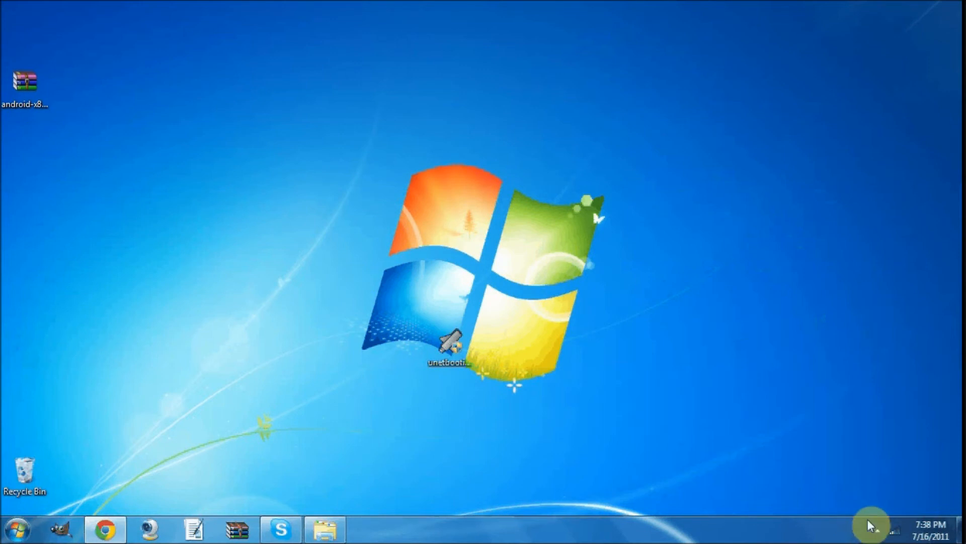
{"action": "left_click", "coordinate": [870, 528]}
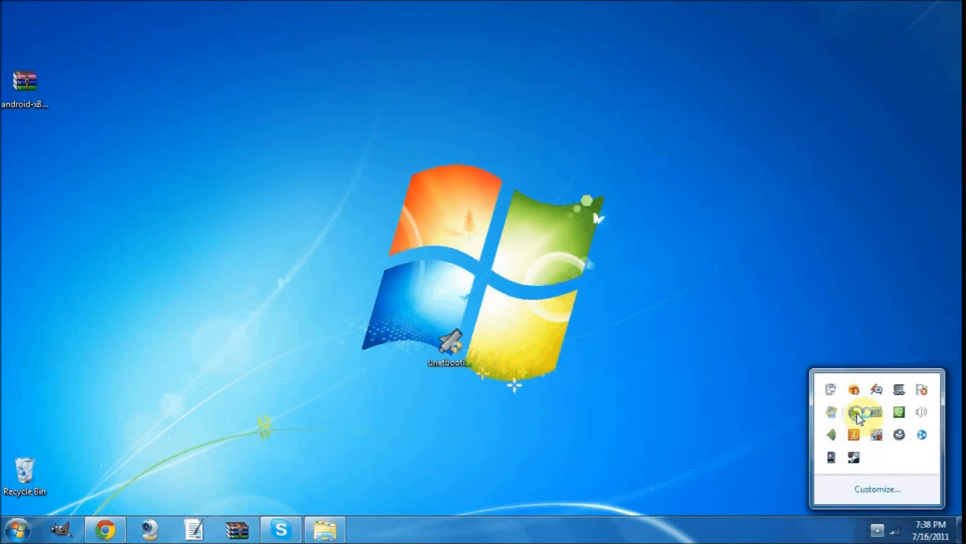